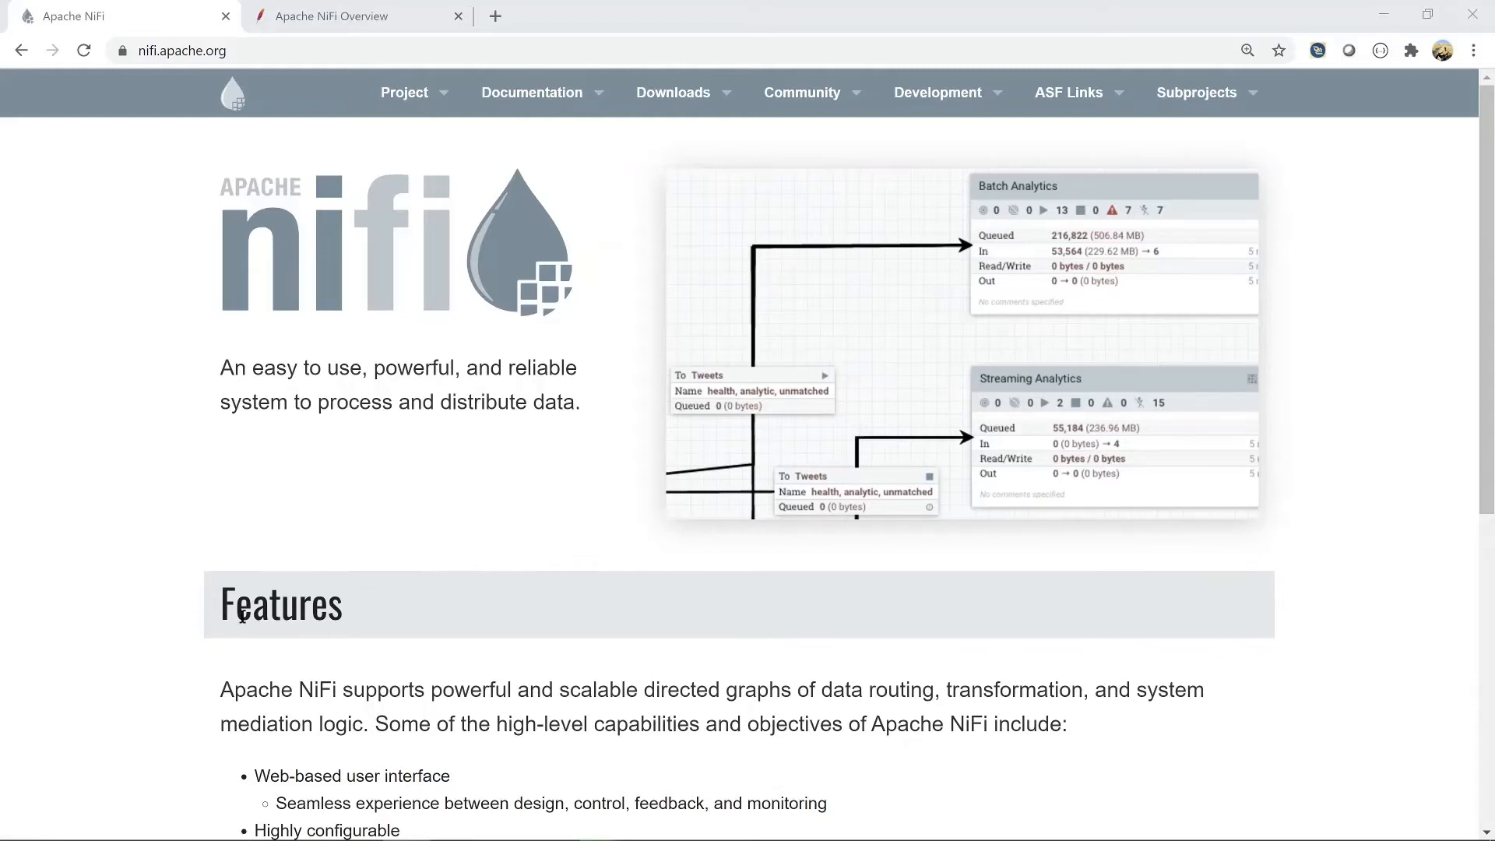
- Scroll to the Features list, briefly highlighting and clearing the 'Back pressure' item
scroll("down", 3)
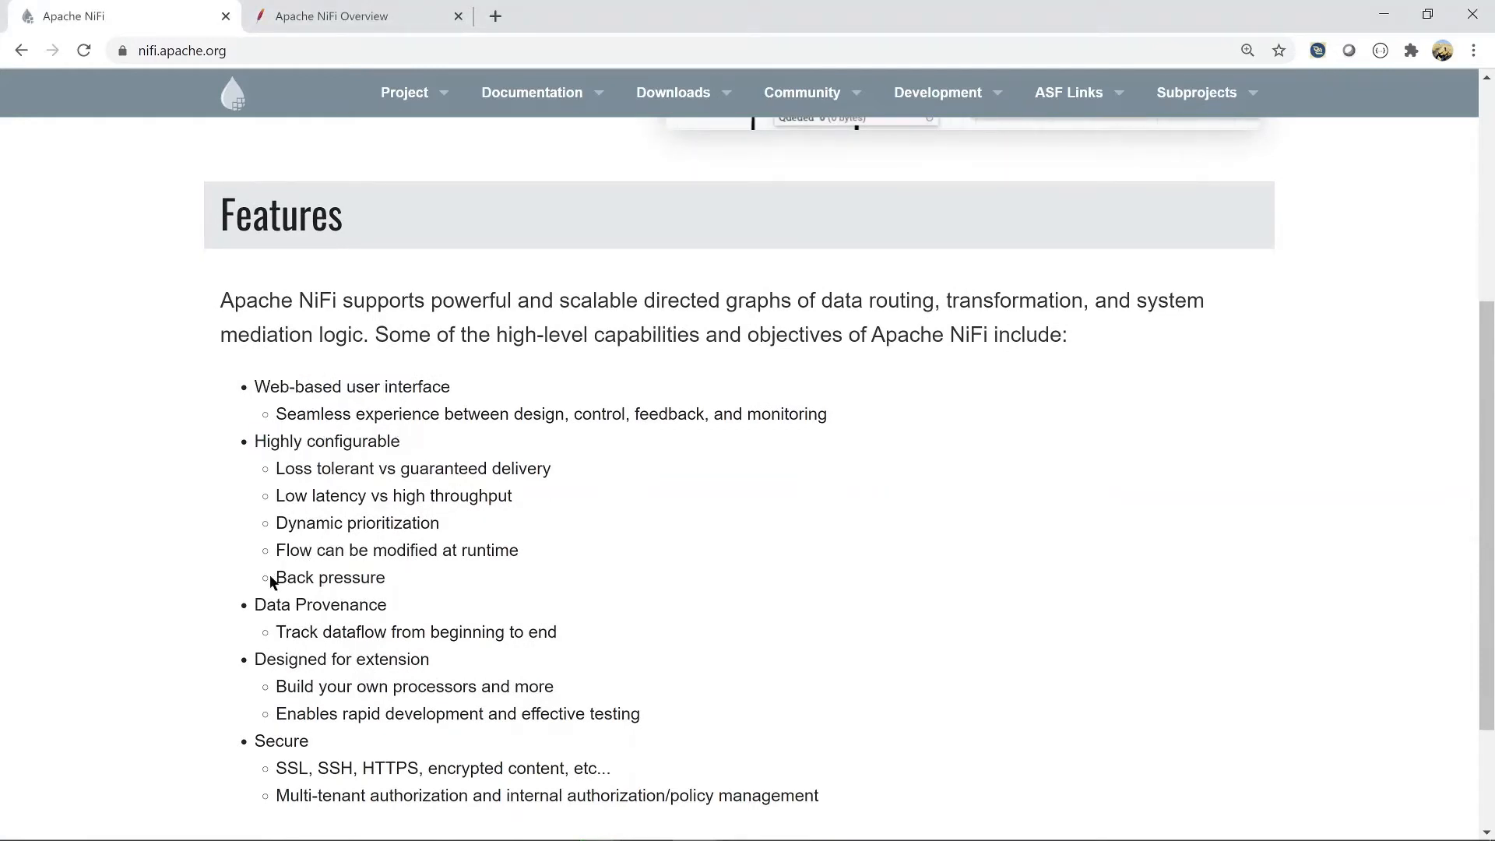
double_click(328, 577)
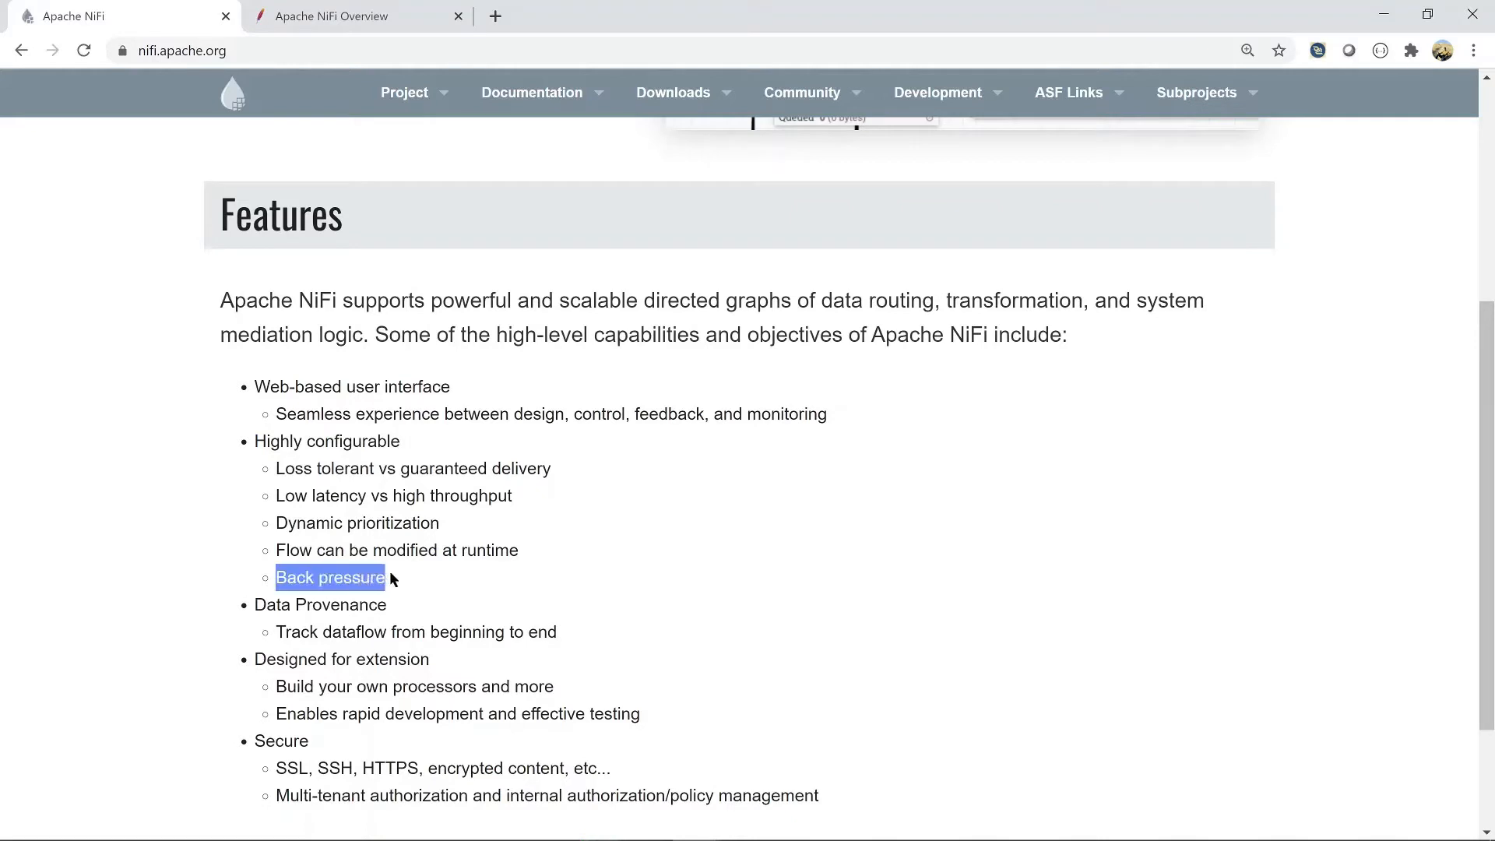
mouse_move(268, 637)
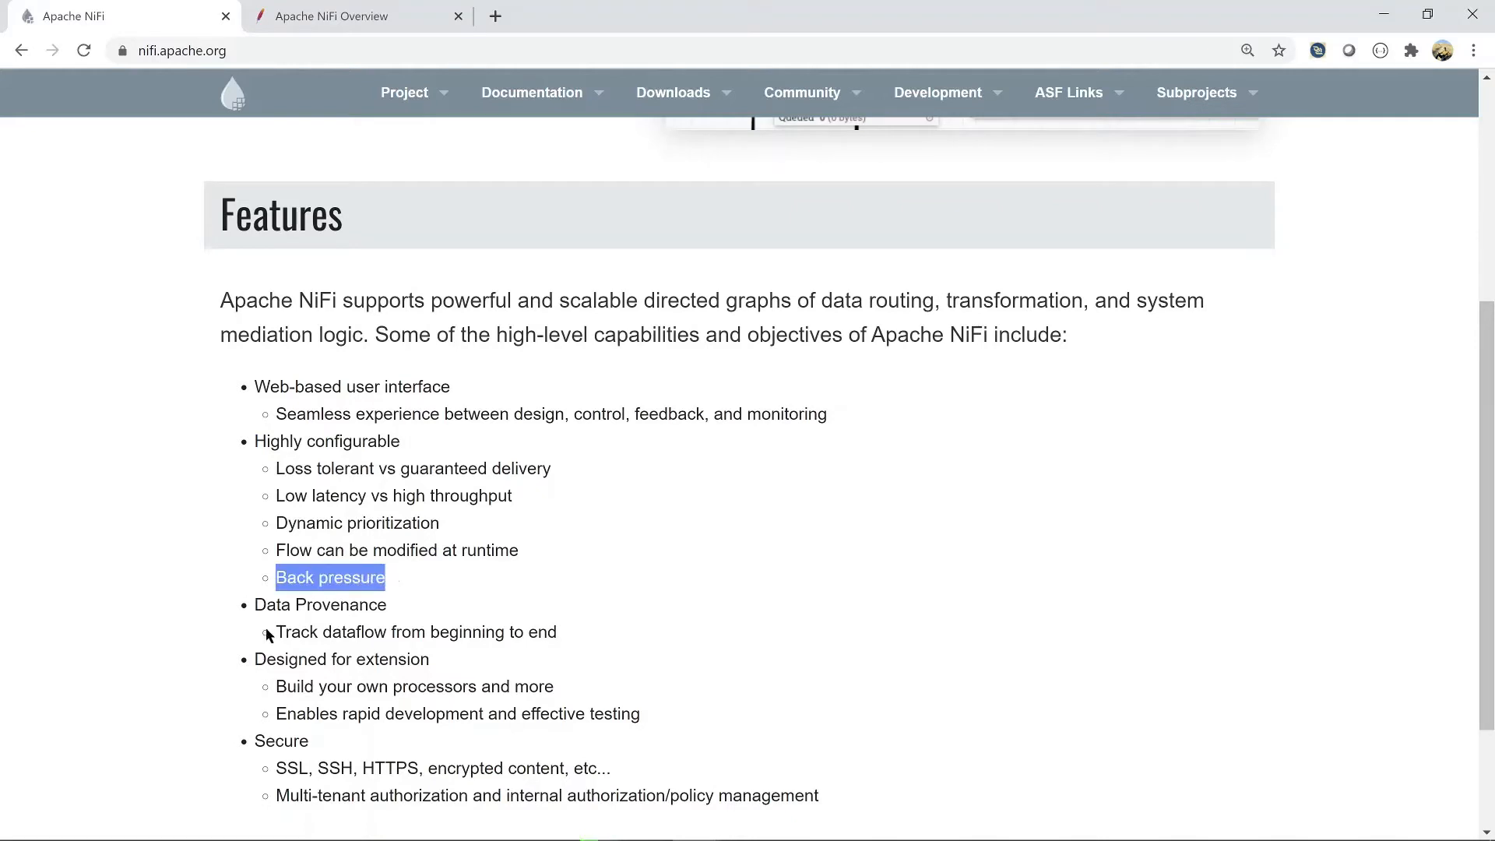
left_click(405, 613)
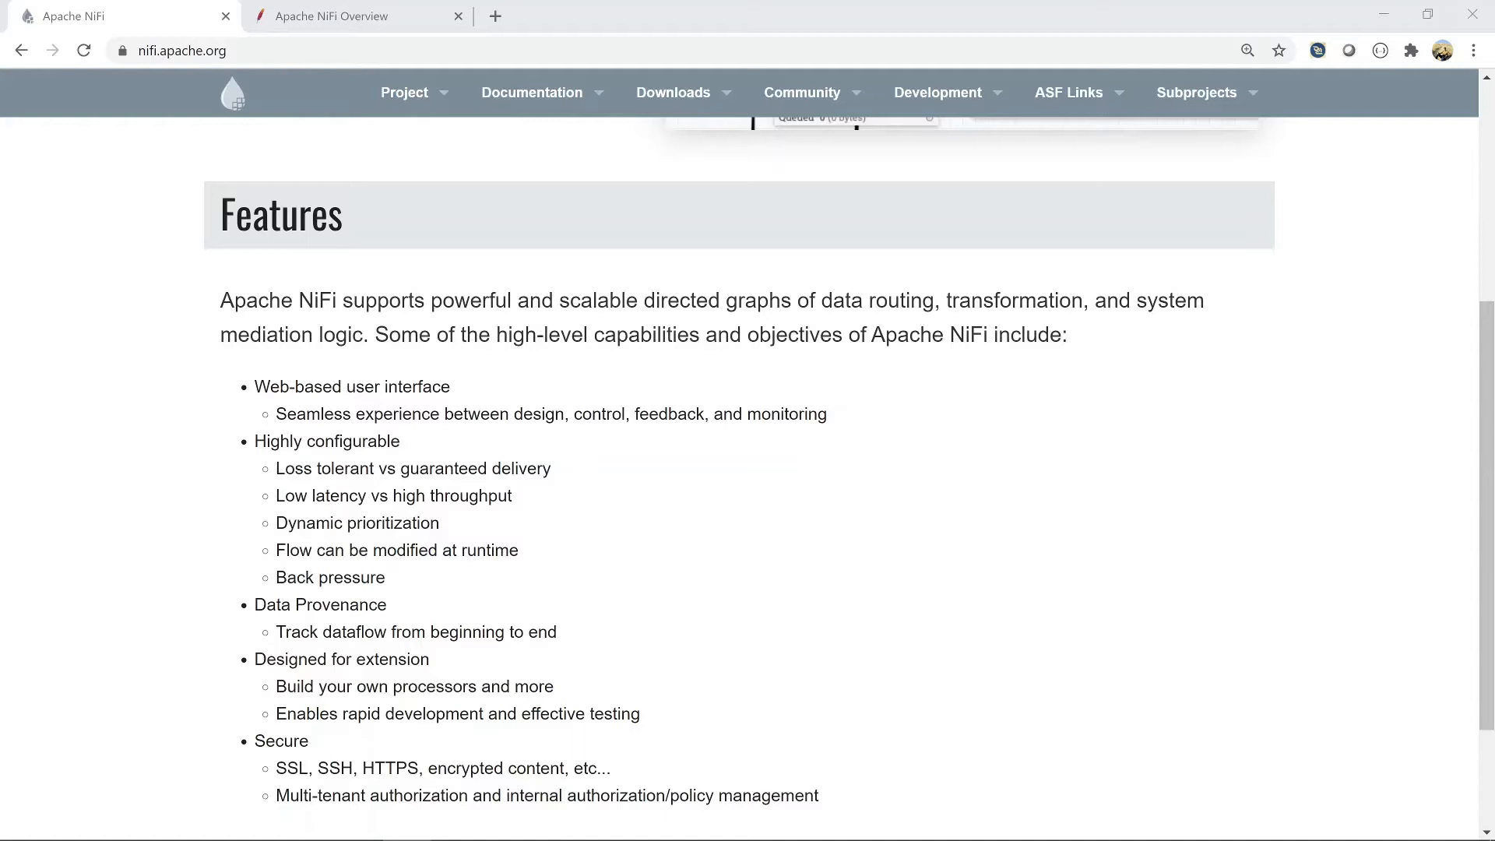
mouse_move(1388, 428)
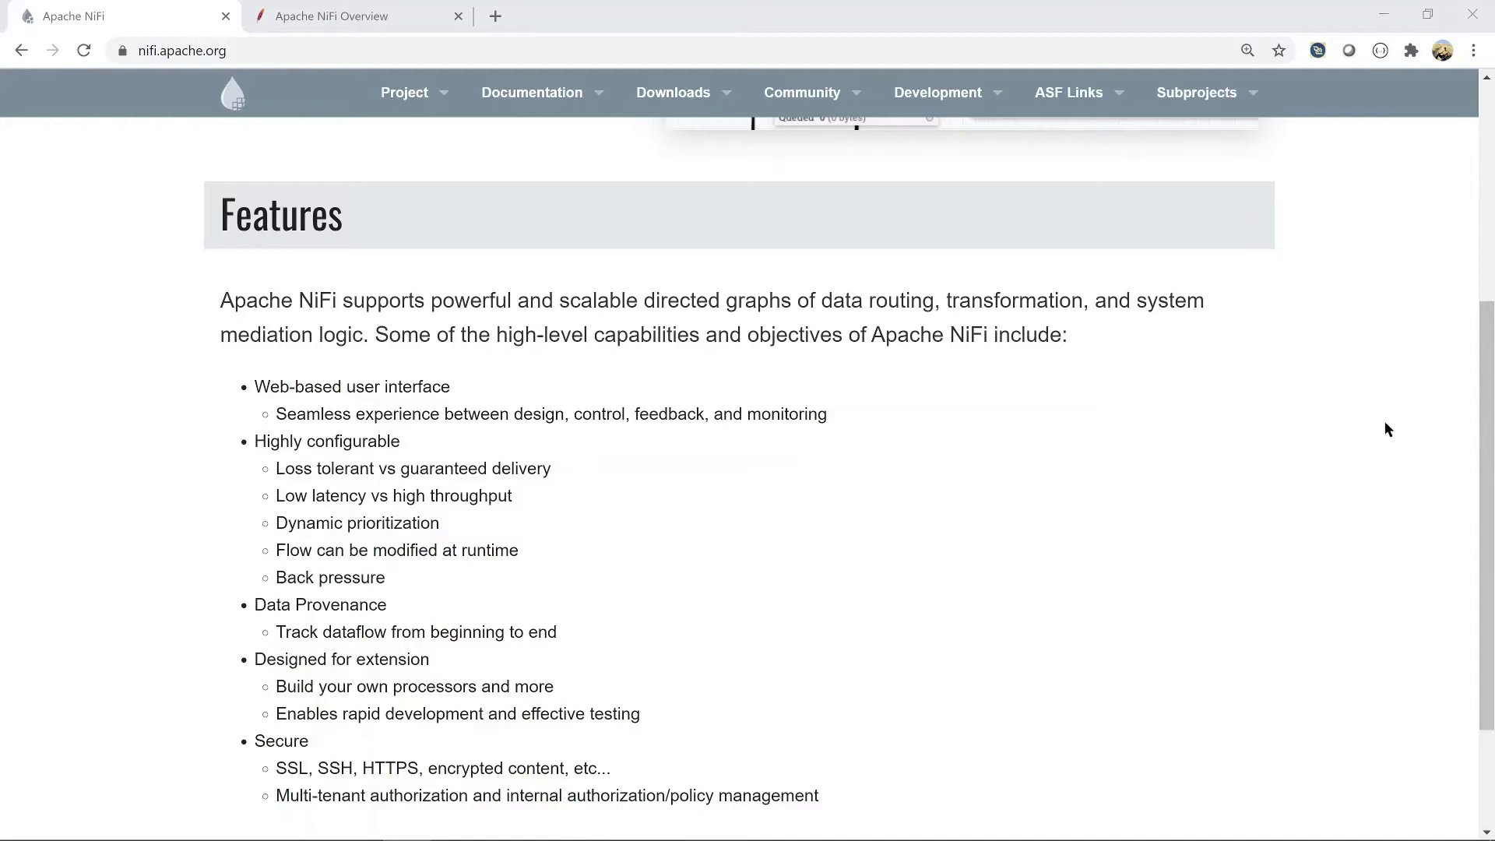
mouse_move(329, 16)
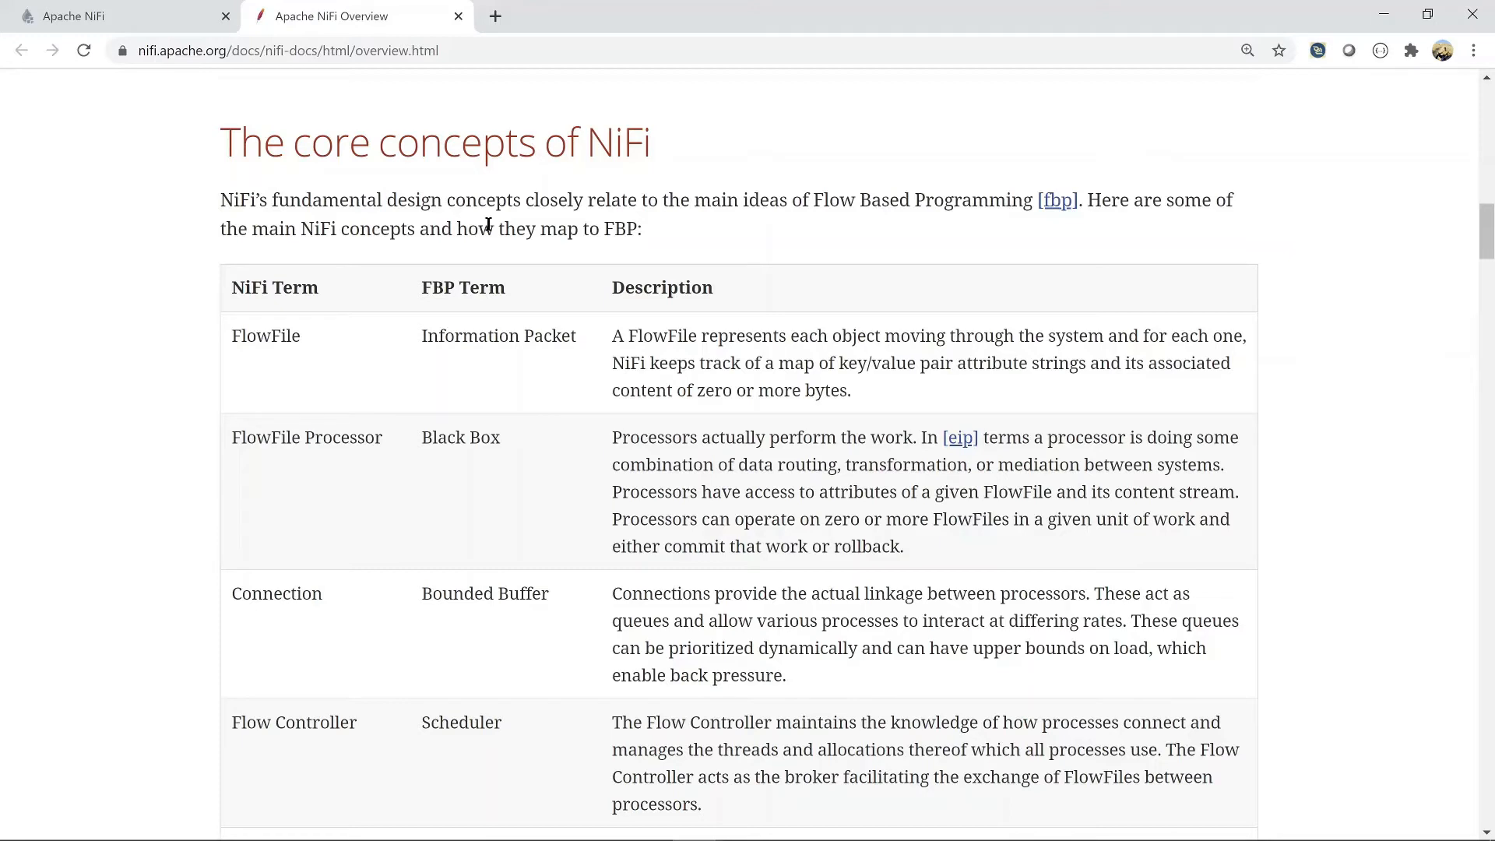
mouse_move(485, 588)
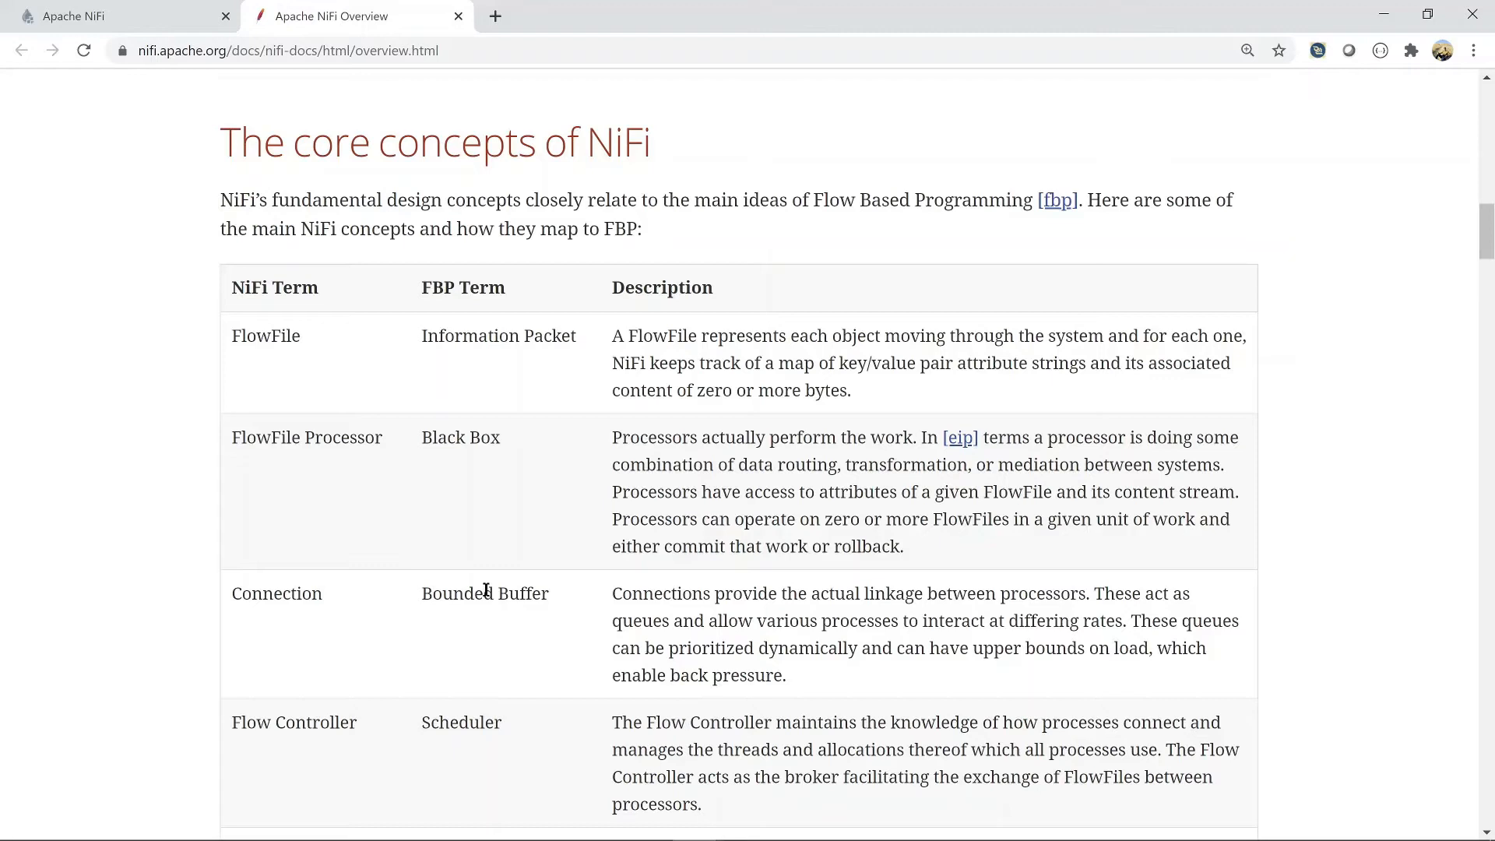
mouse_move(489, 586)
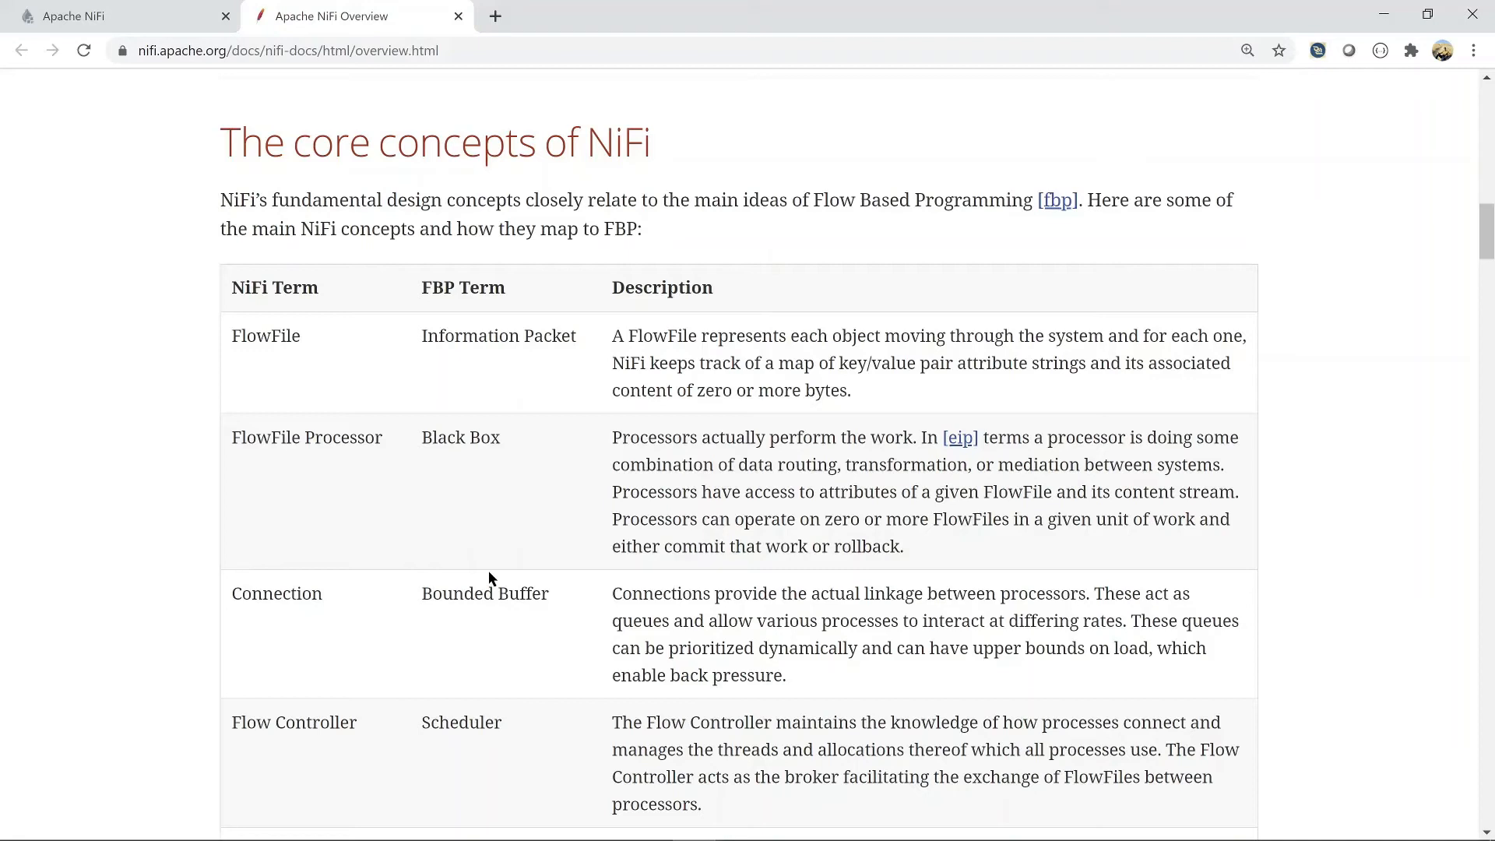
mouse_move(562, 515)
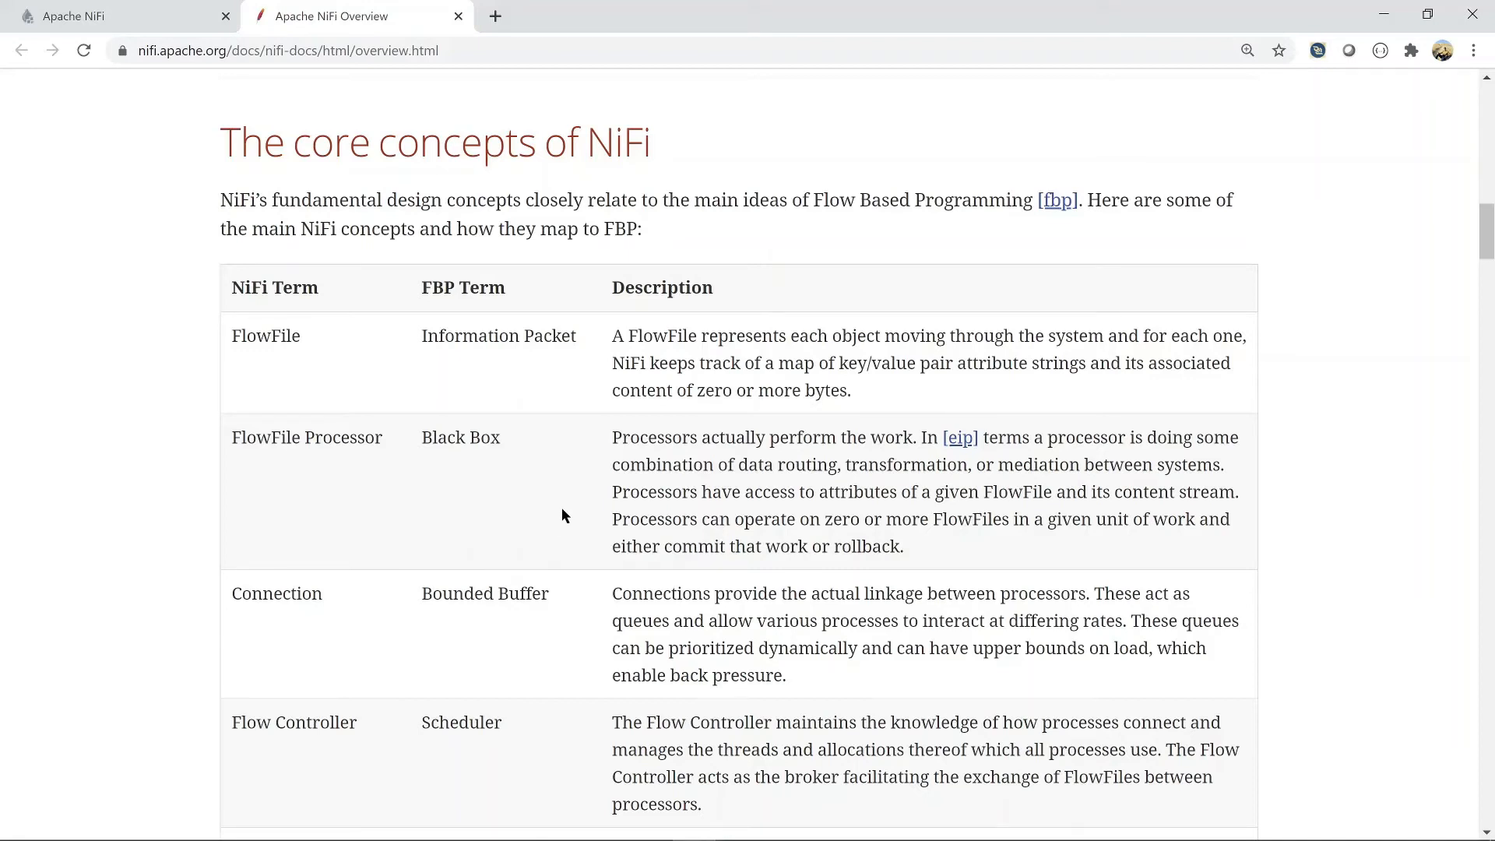
- Scroll past the architecture diagram and highlight the Content Repository and Provenance Repository headings
scroll("down", 3)
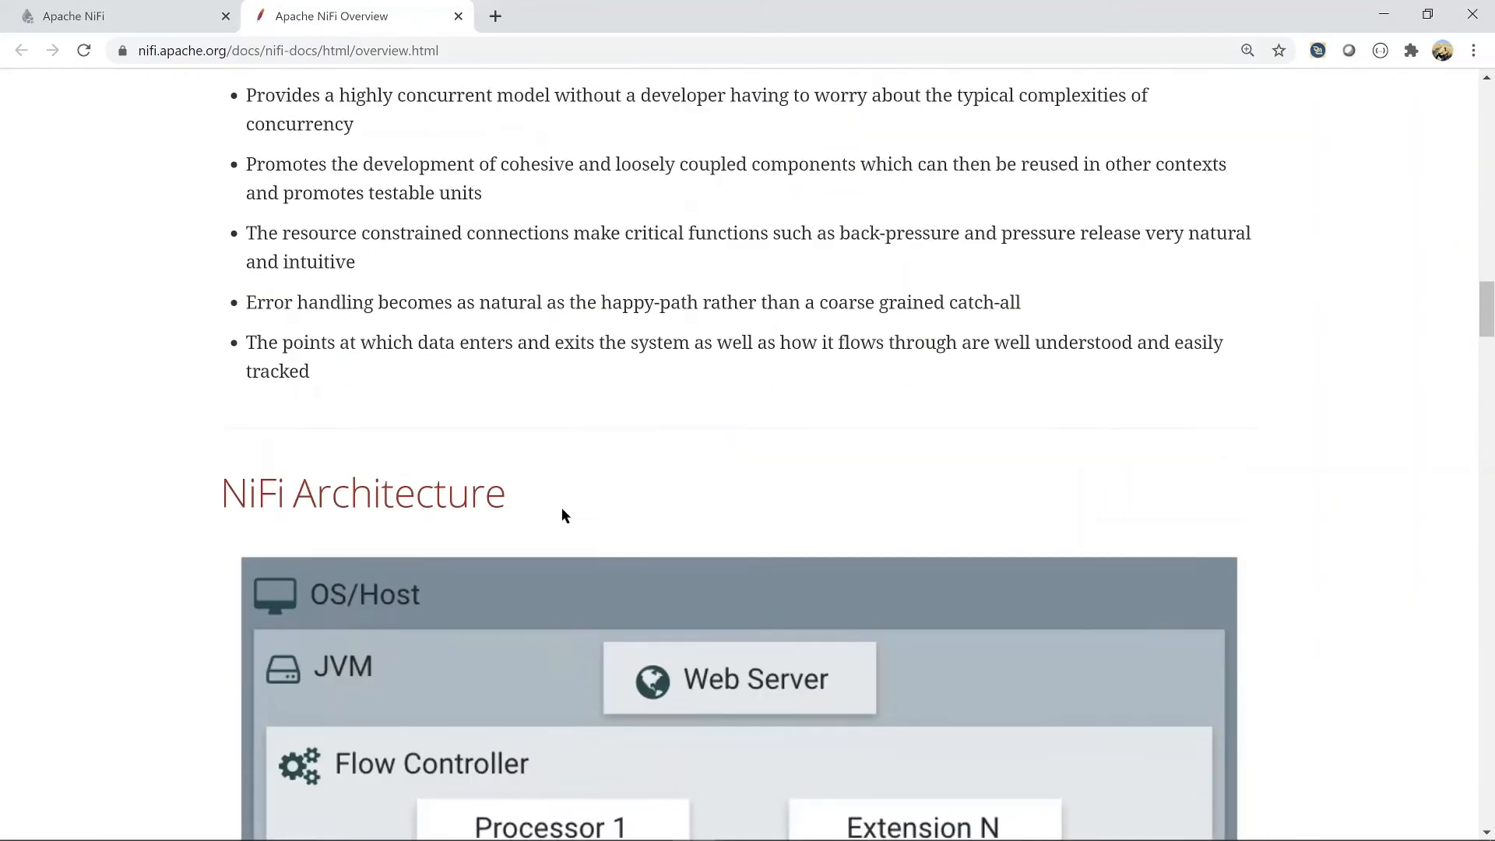
scroll("down", 3)
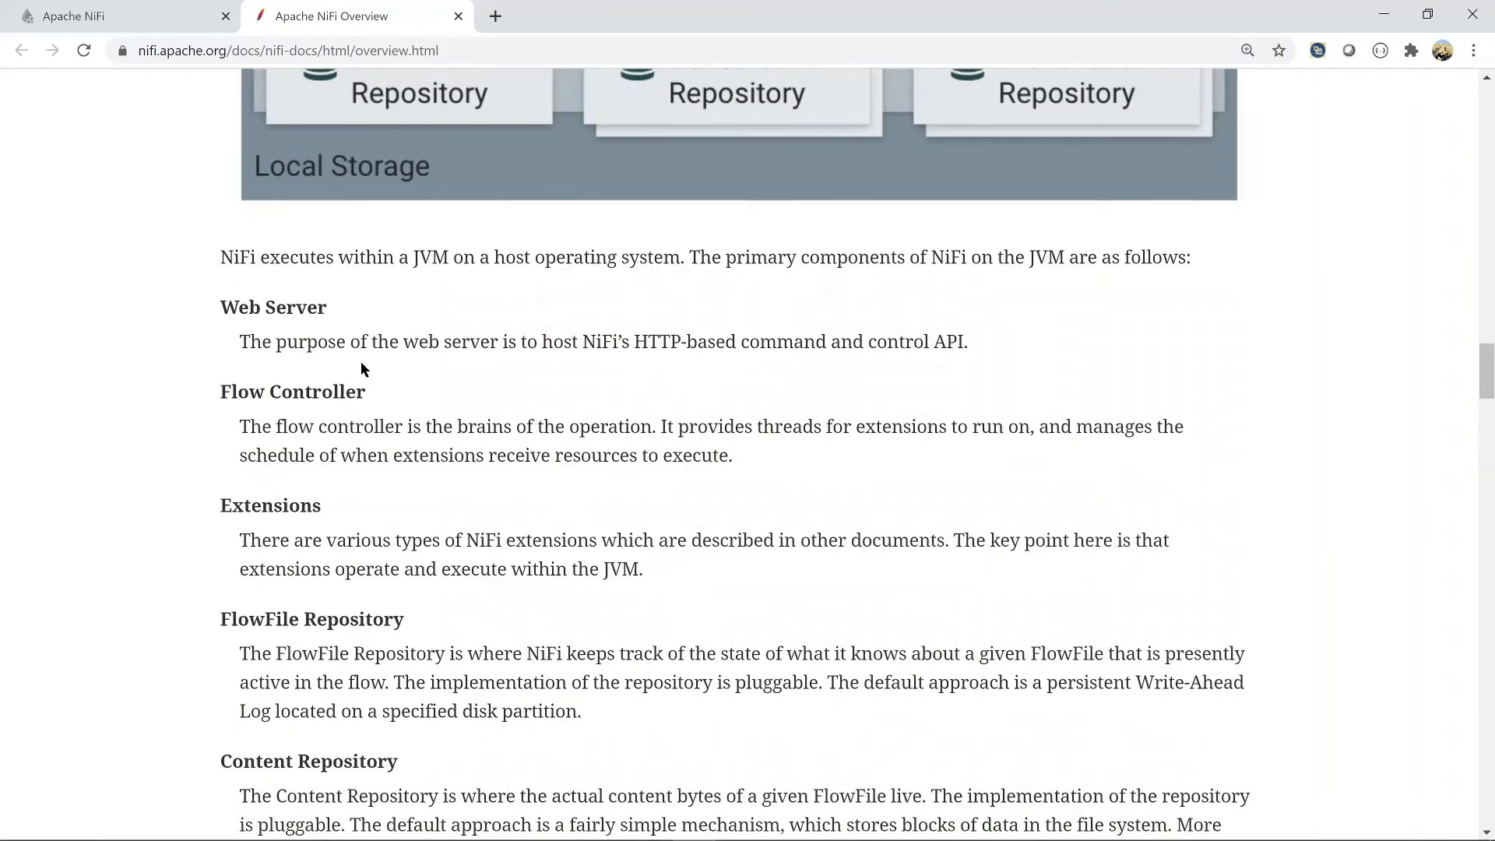
mouse_move(298, 315)
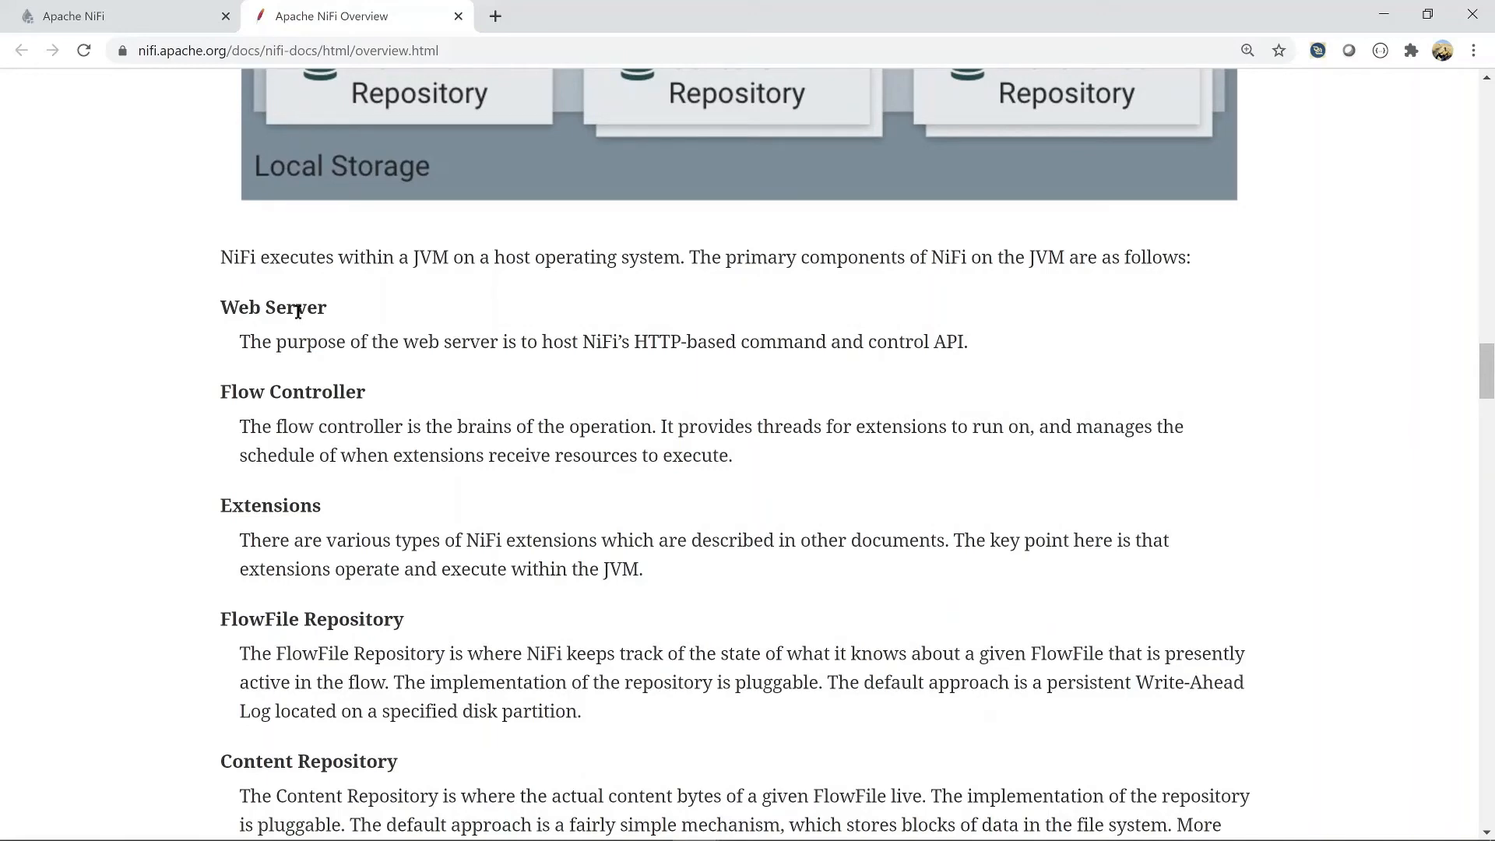
mouse_move(320, 373)
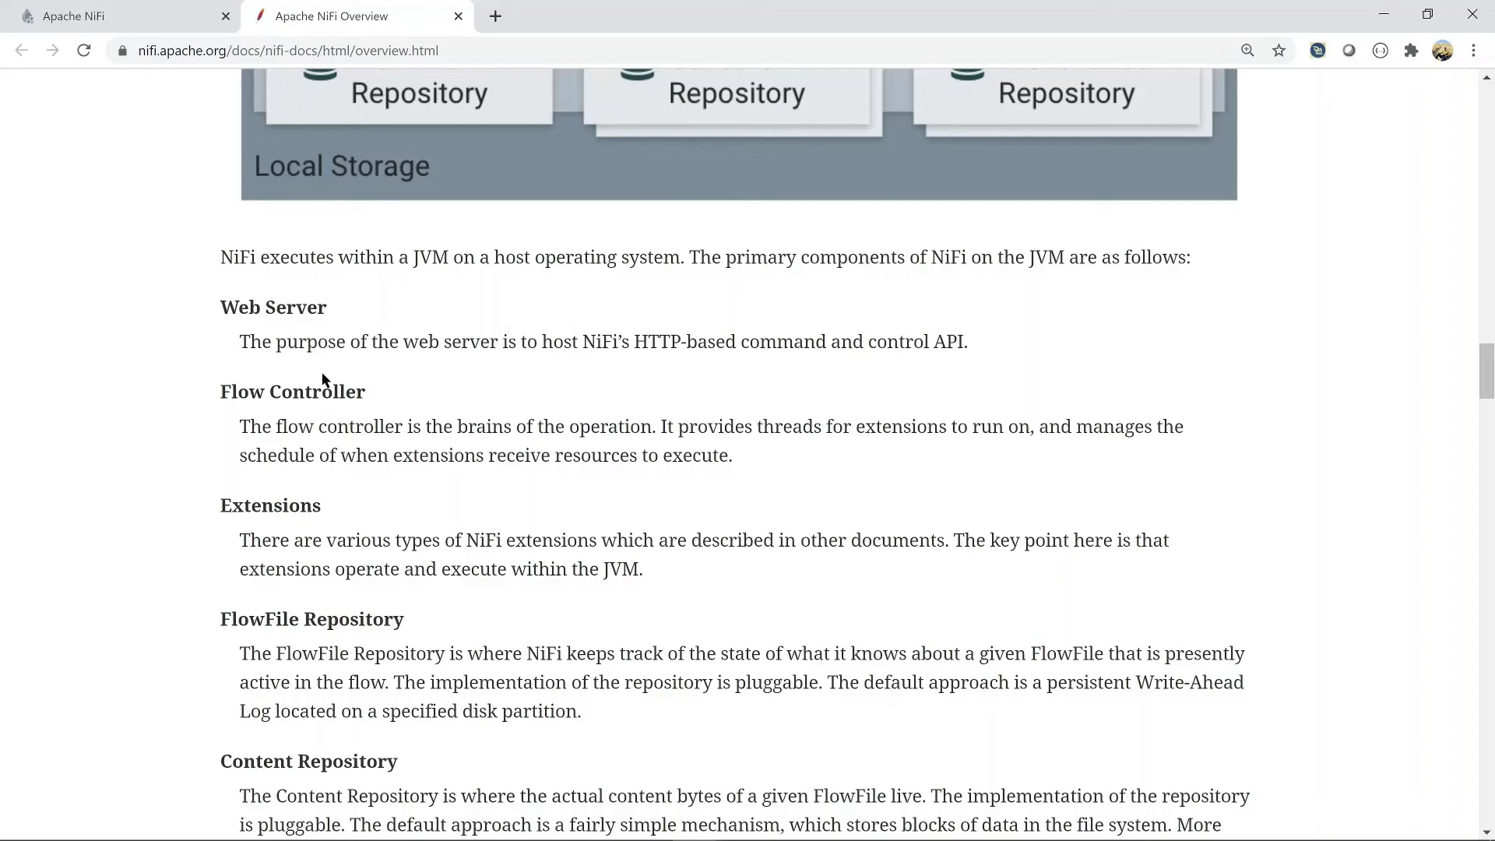
scroll("down", 3)
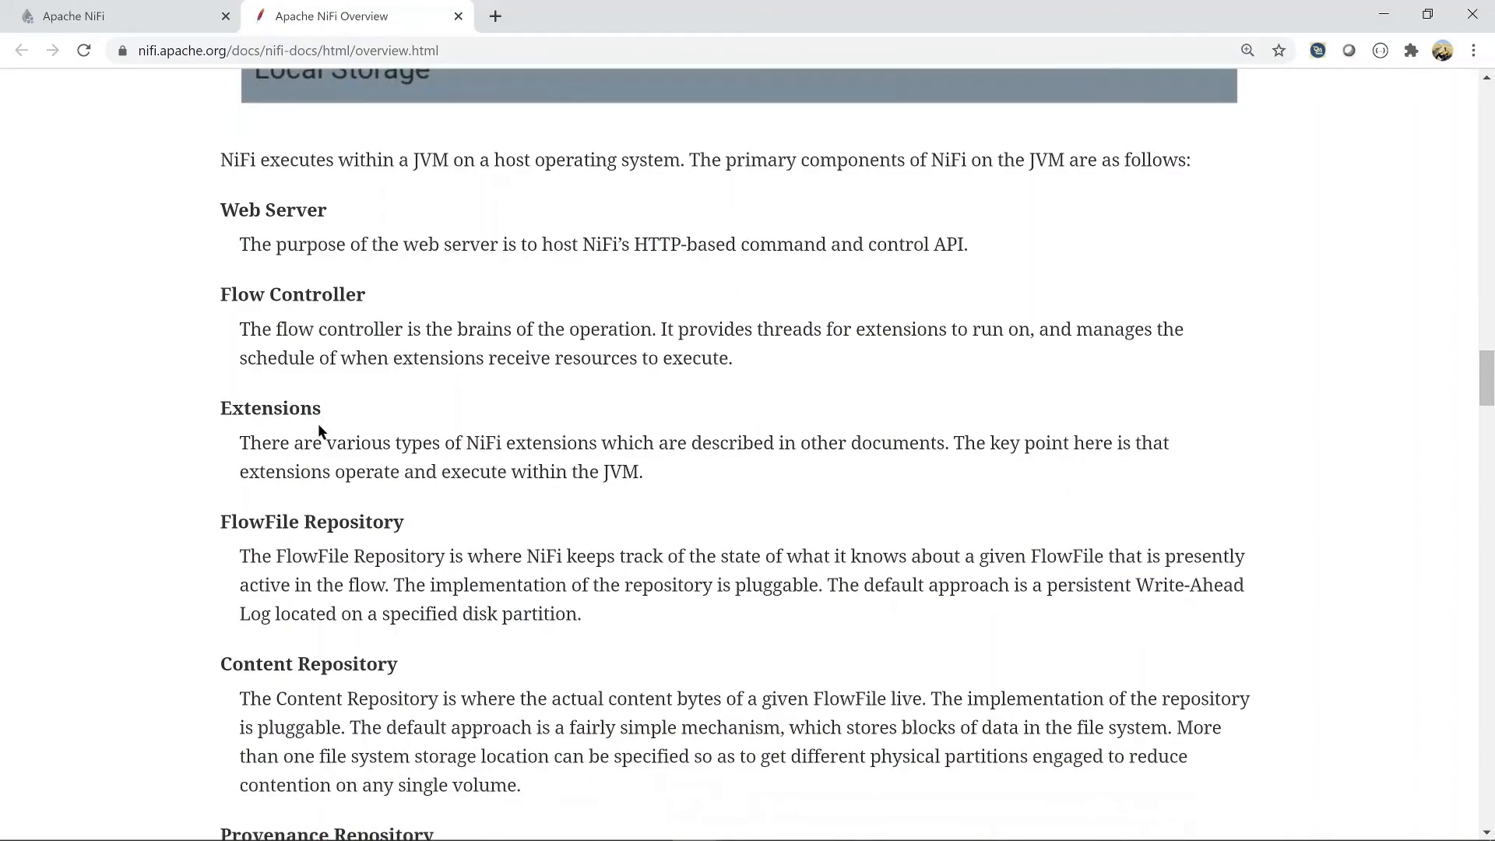
scroll("down", 3)
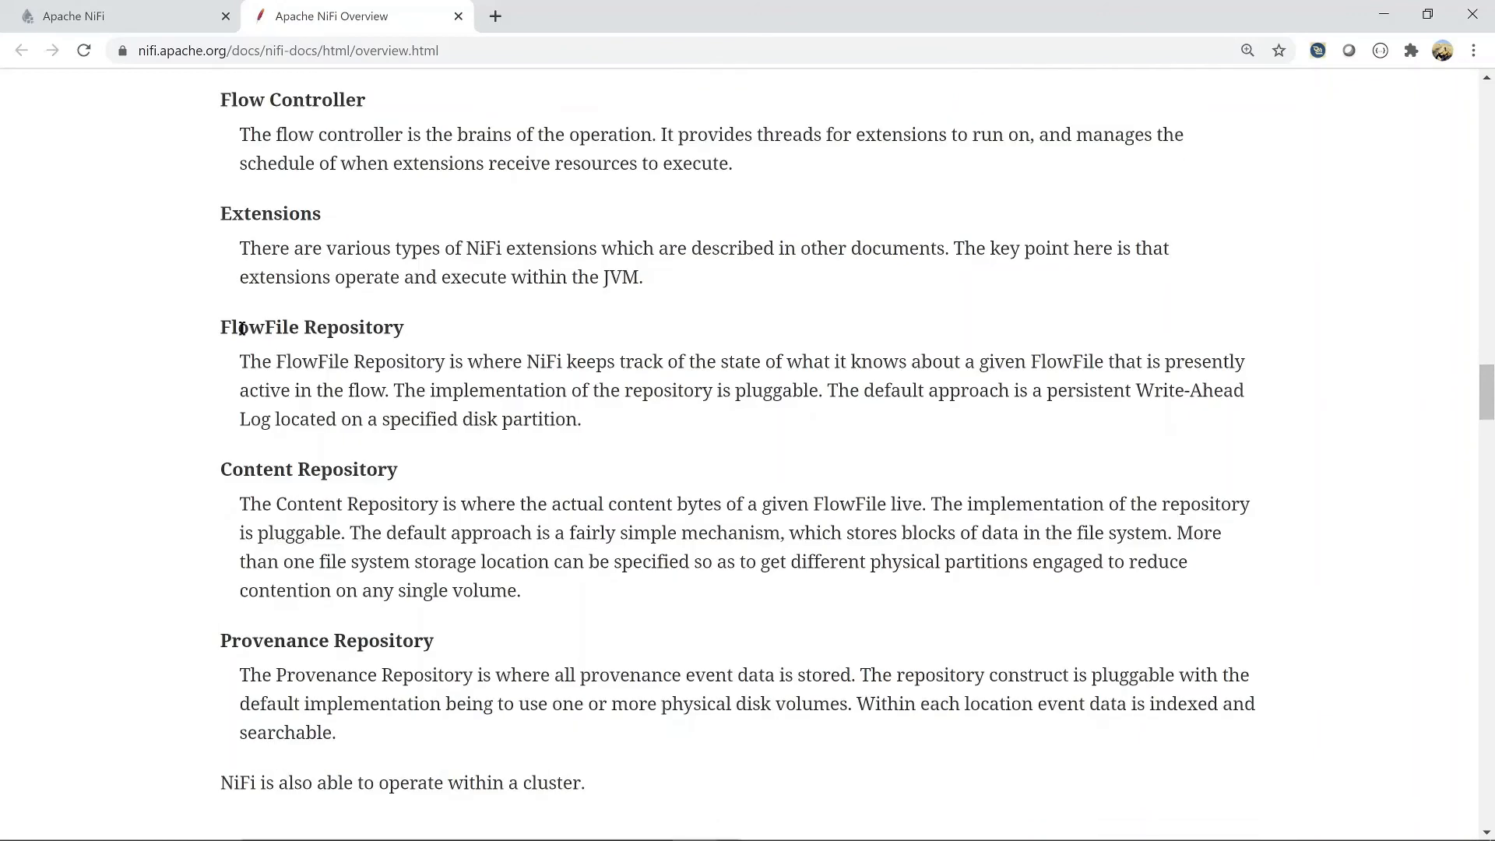
double_click(306, 468)
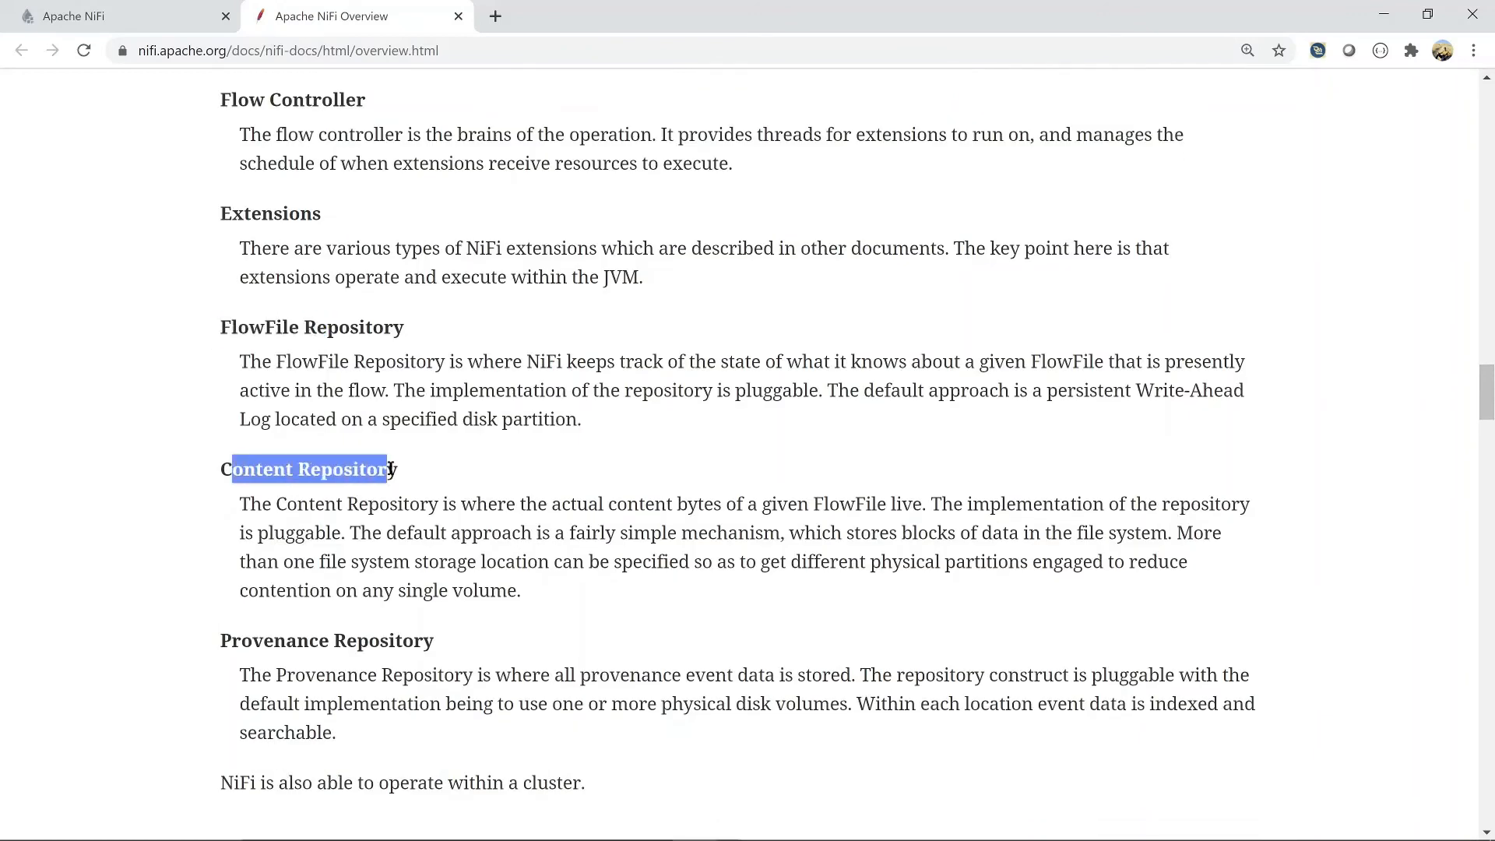
double_click(326, 641)
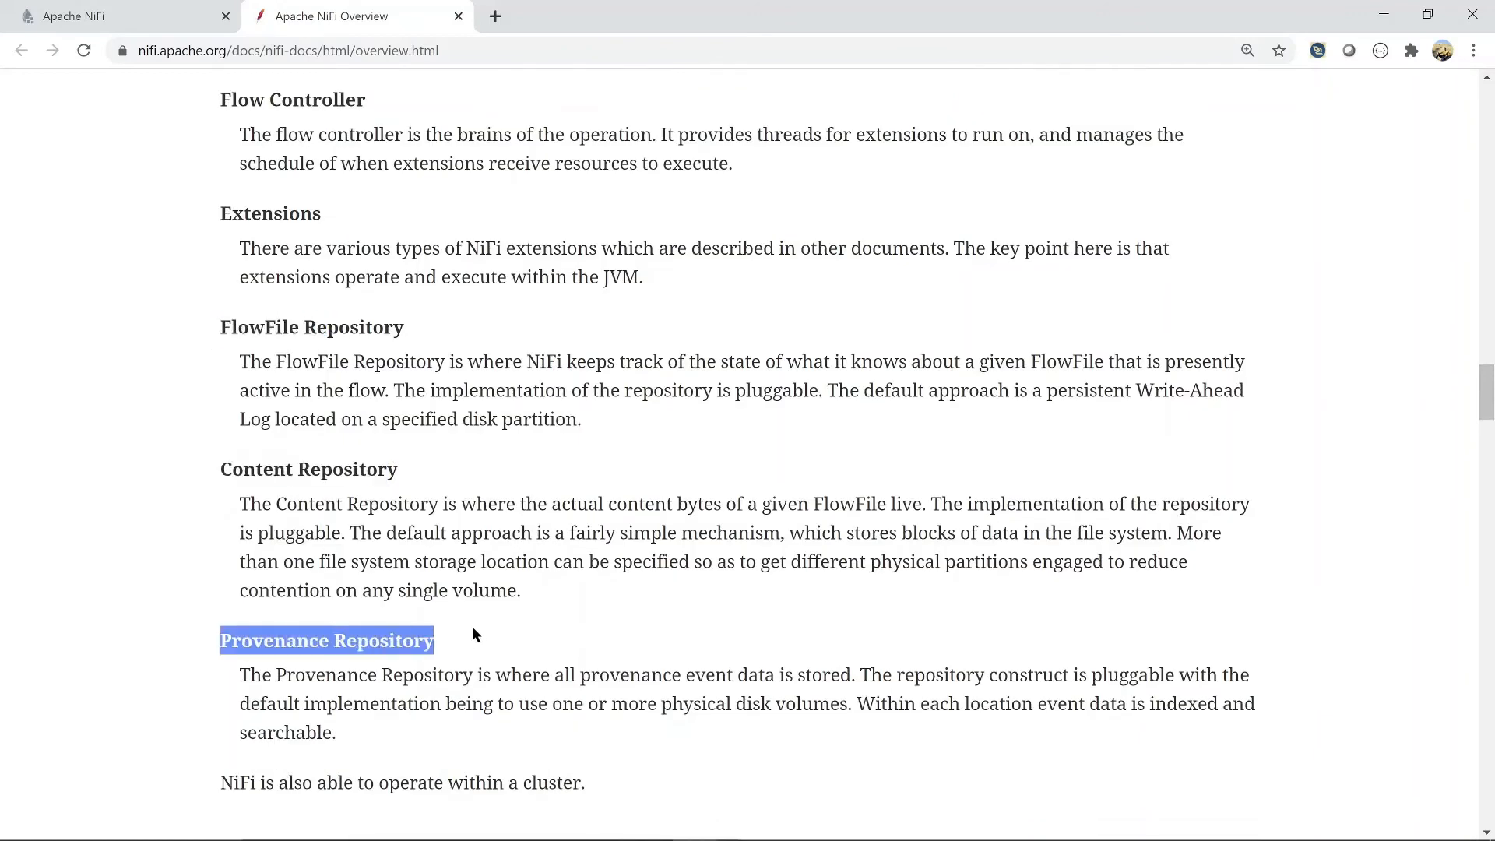